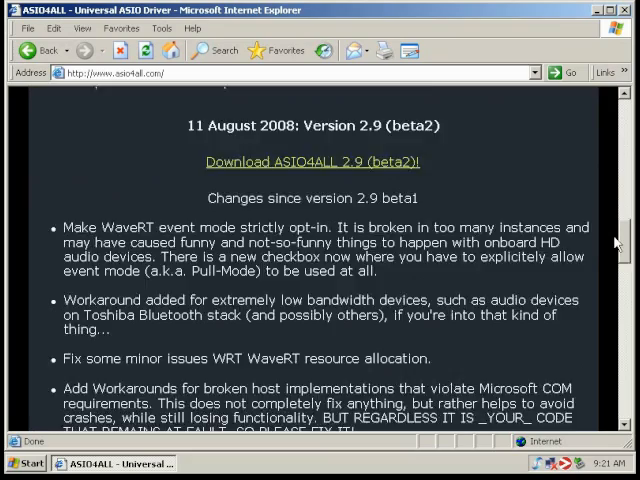
Download the ASIO4ALL 2.8 English installer from asio4all.com and save it to the desktop
scroll(down, 3)
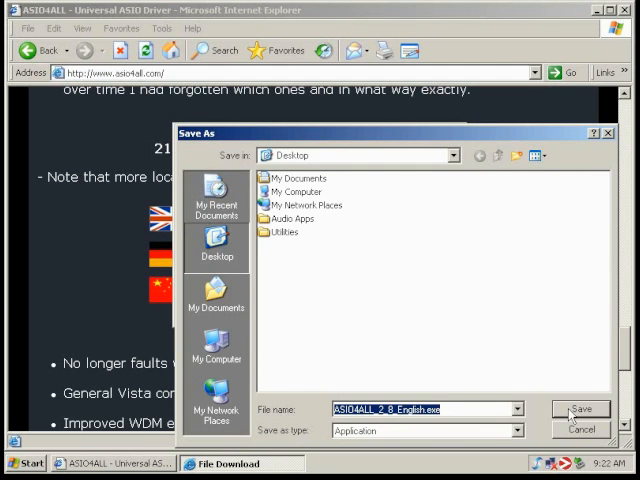
click(581, 409)
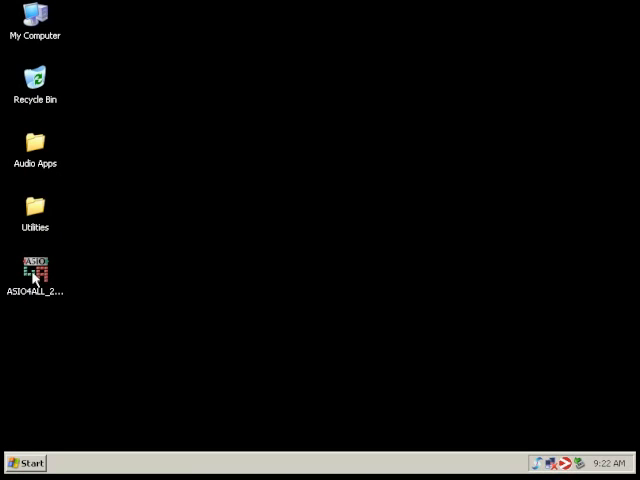
Run the ASIO4ALL 2.8 installer, accept the licence and install the ASIO4ALL v2 component
double_click(34, 270)
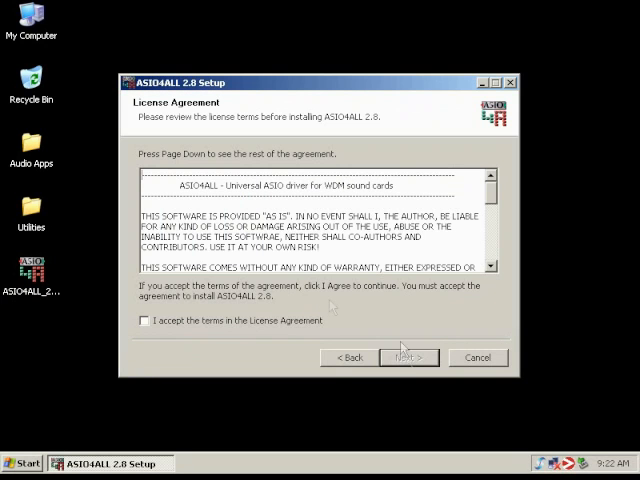
scroll(down, 3)
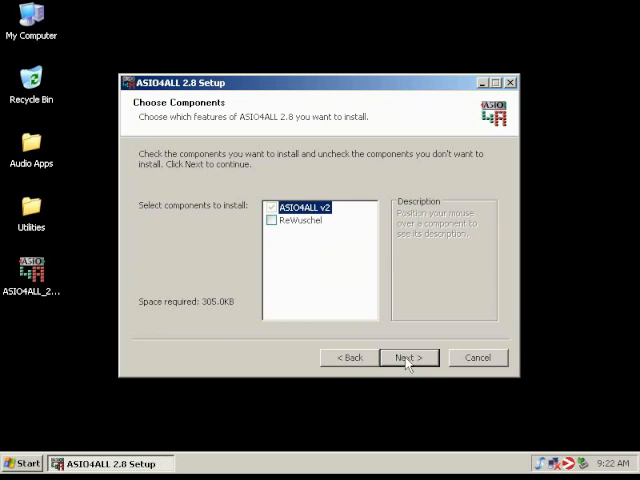
click(408, 357)
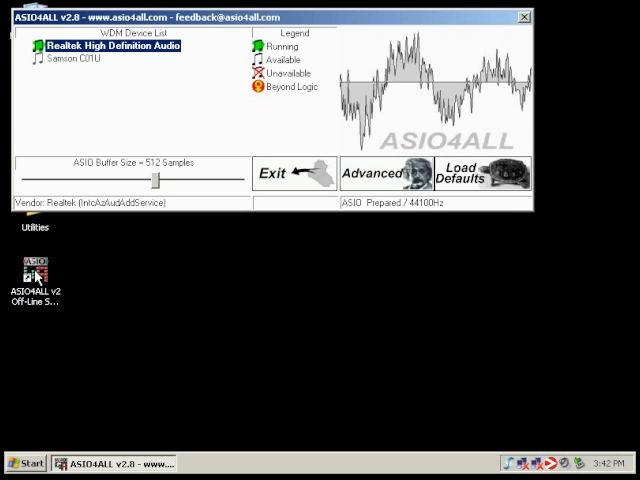
mouse_move(73, 77)
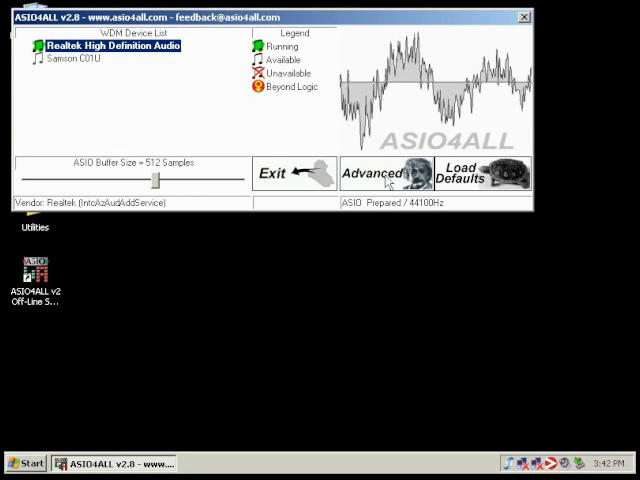
Switch the ASIO4ALL control panel to advanced view to inspect Realtek input and output formats
click(372, 172)
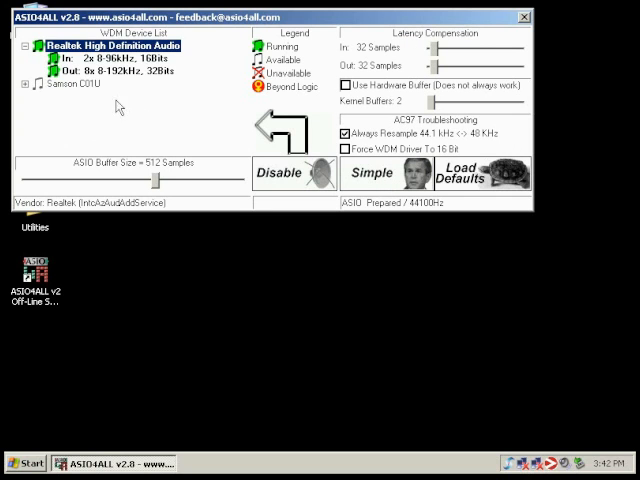
click(77, 89)
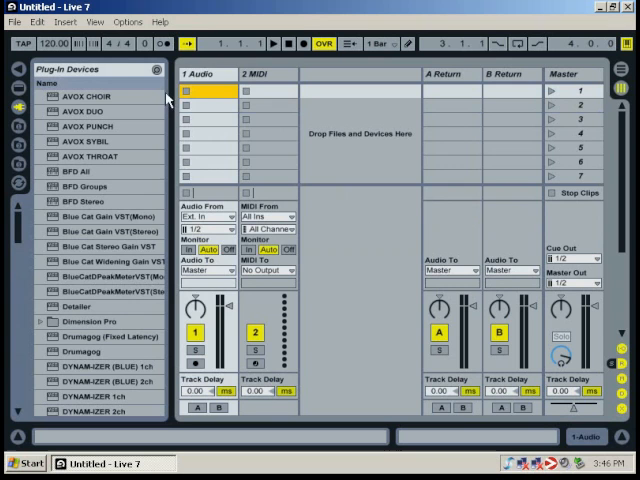
Check Live's audio preferences use ASIO4ALL v2 and review inputs 1/2 and 3/4
click(126, 21)
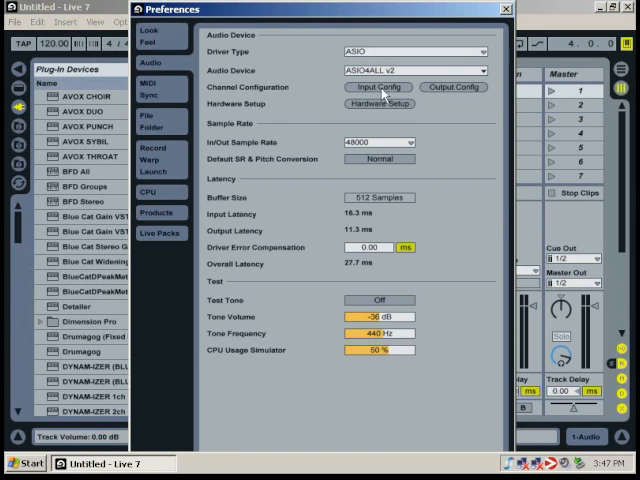
click(378, 87)
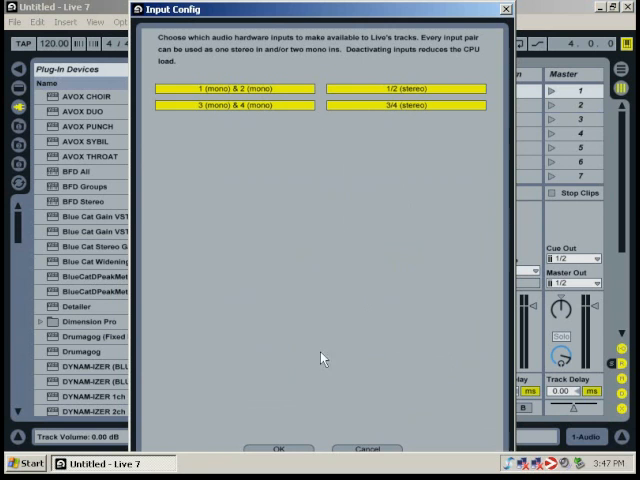
click(280, 447)
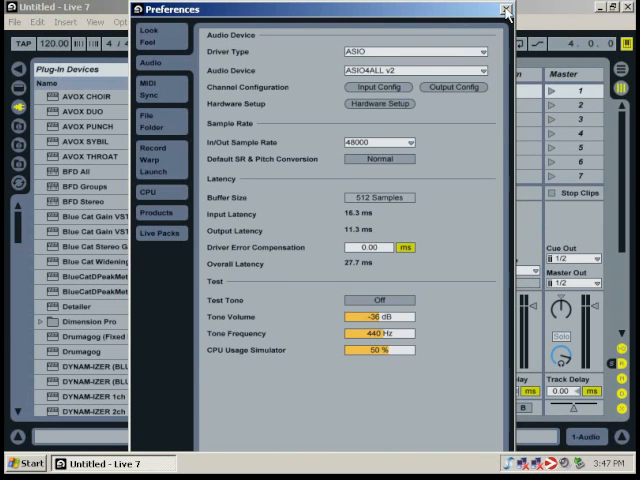
click(505, 9)
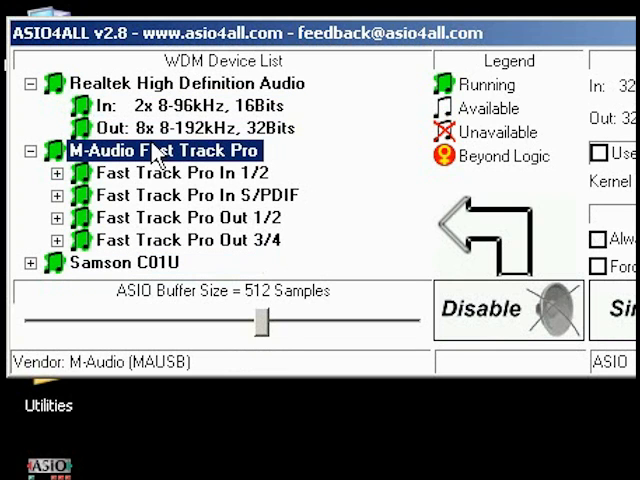
mouse_move(365, 163)
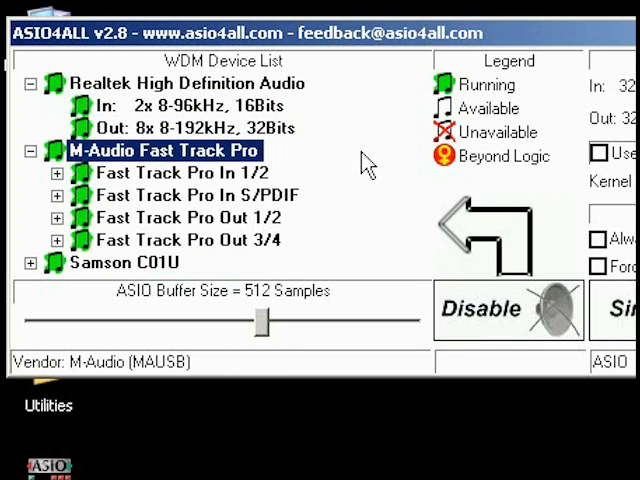
Select the Fast Track Pro S/PDIF input, Samson C01U and Realtek devices in the list
click(190, 196)
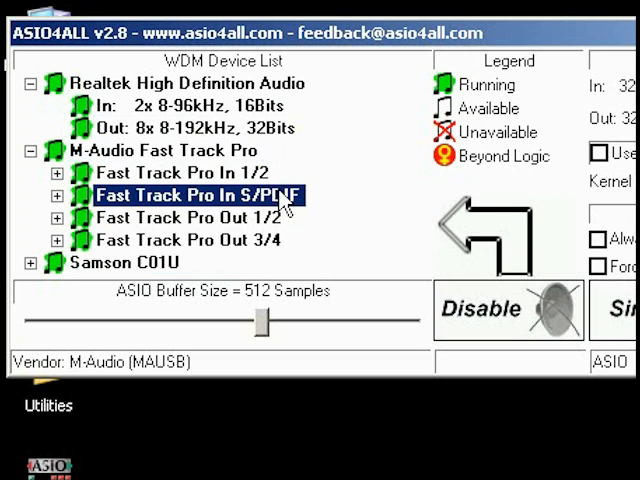
click(140, 263)
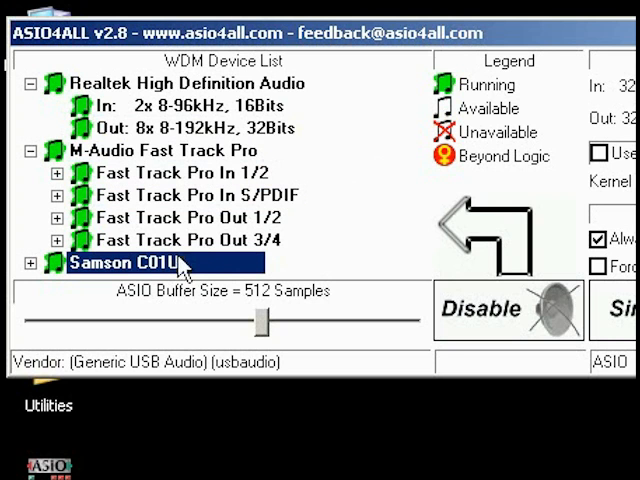
click(180, 128)
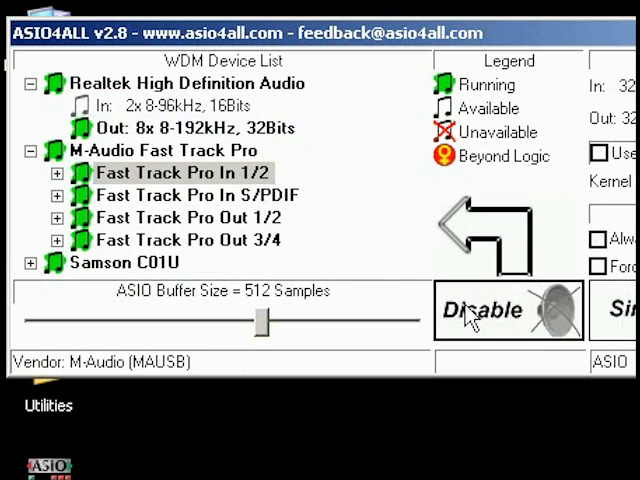
Disable Fast Track Pro In 1/2, Out 1/2 and Out 3/4
click(185, 217)
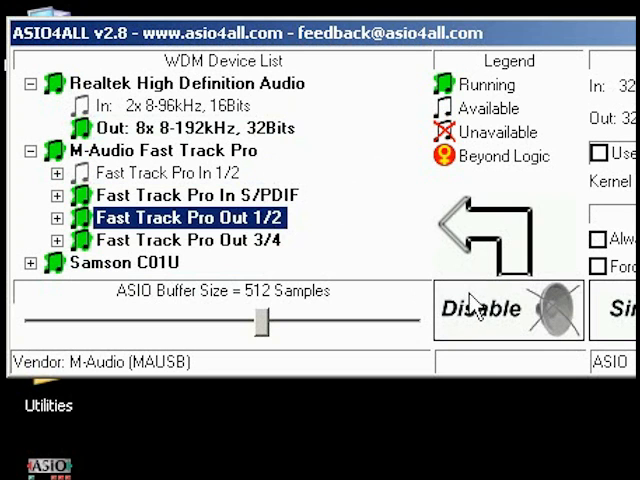
click(186, 240)
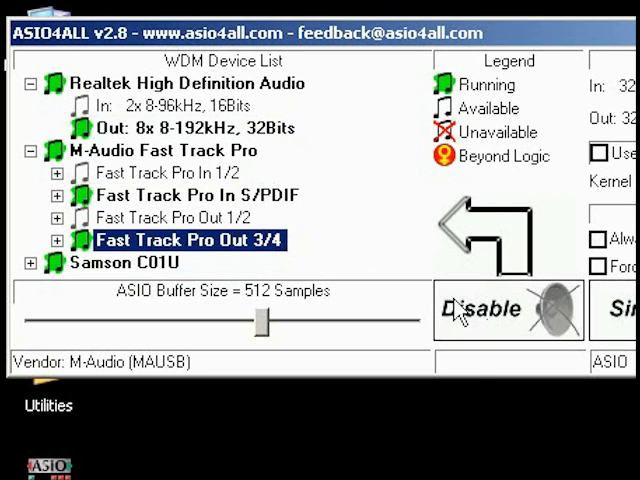
click(480, 308)
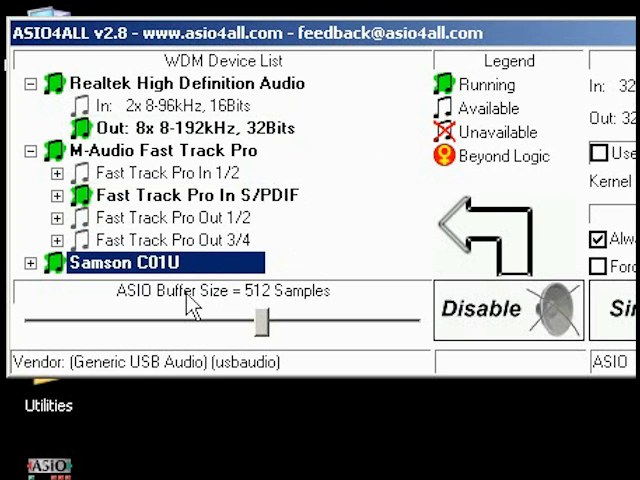
mouse_move(330, 372)
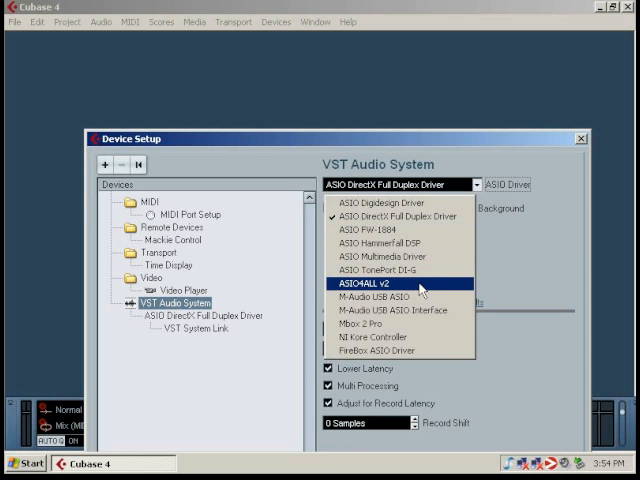
Choose ASIO4ALL v2 from the ASIO Driver dropdown in VST Audio System
click(368, 288)
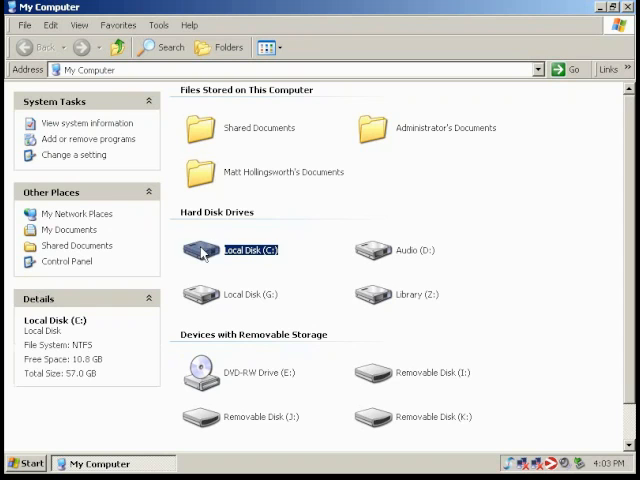
Browse from Local Disk (C:) into the Program Files ASIO4ALL v2 folder
double_click(248, 250)
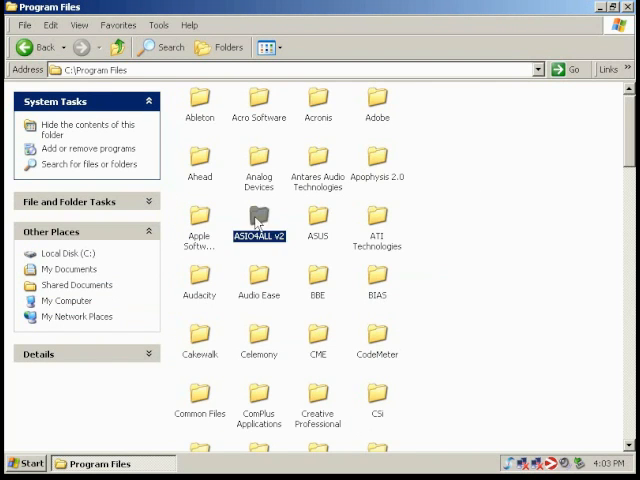
double_click(258, 218)
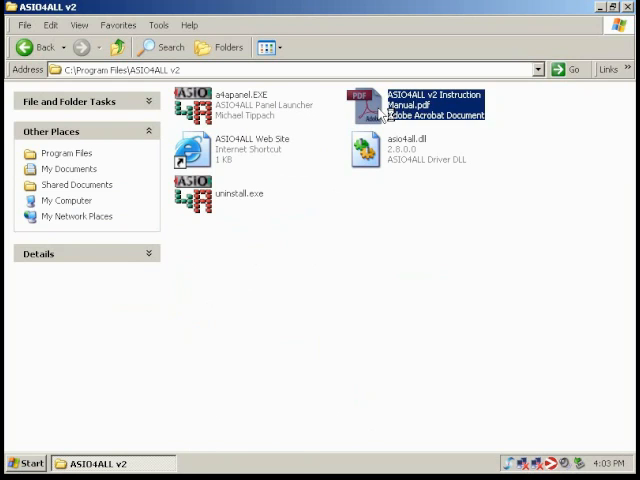